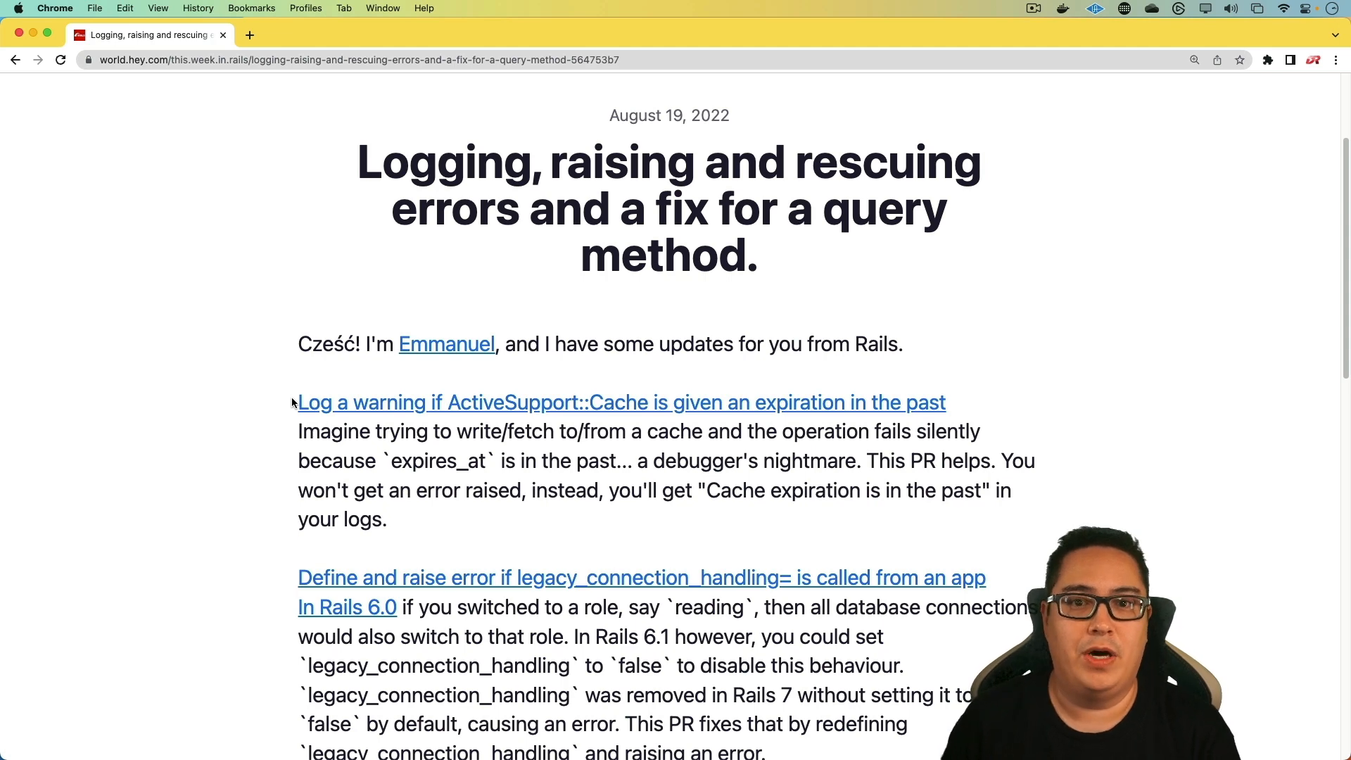
Open the 'Define and raise error if legacy_connection_handling= is called from an app' pull request from the newsletter.
scroll("down", 3)
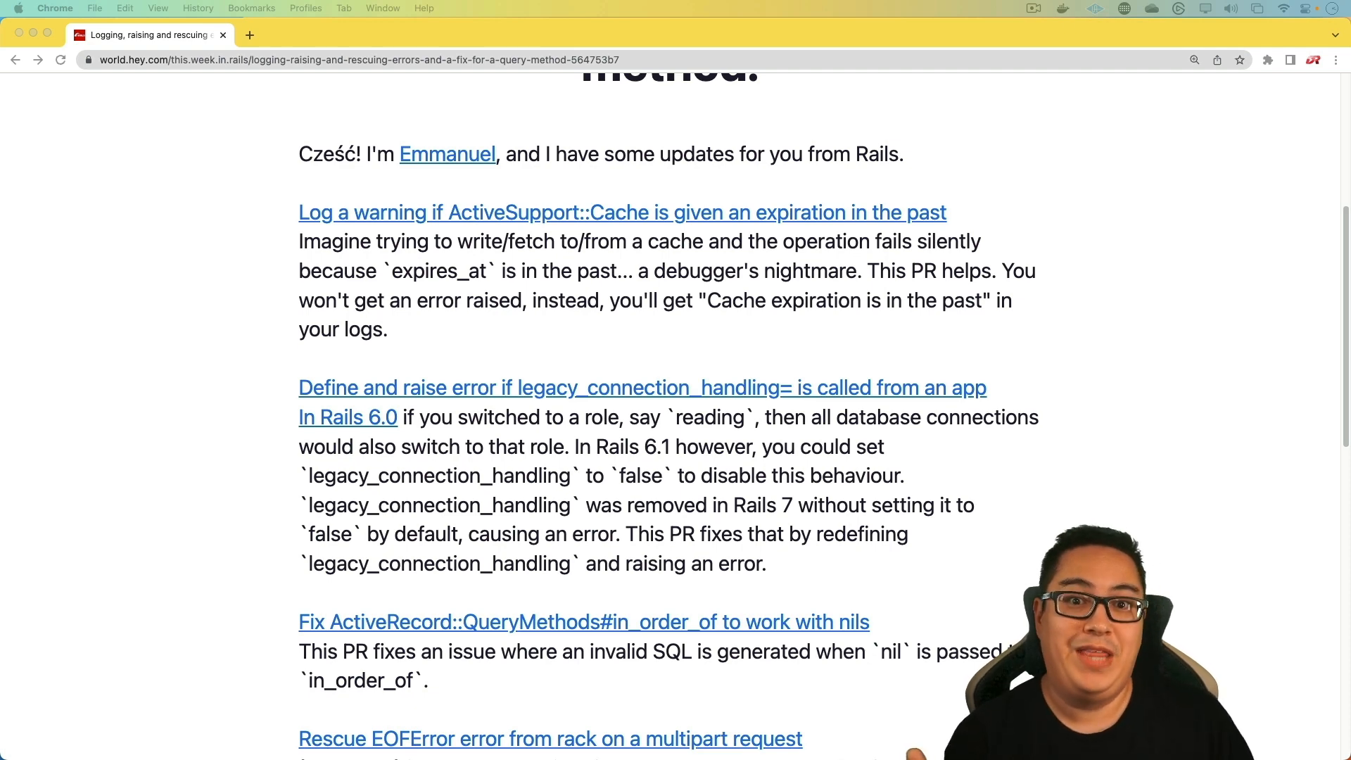
left_click(641, 387)
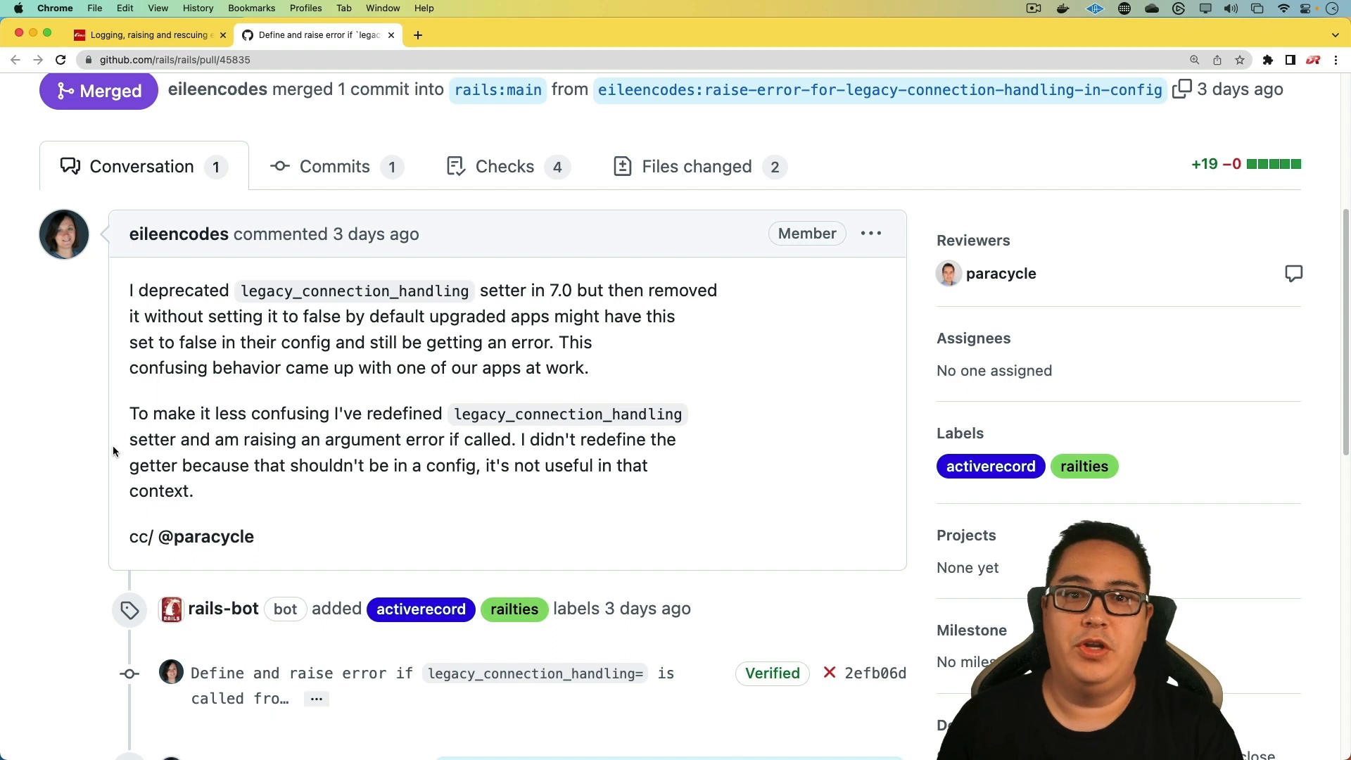
mouse_move(245, 422)
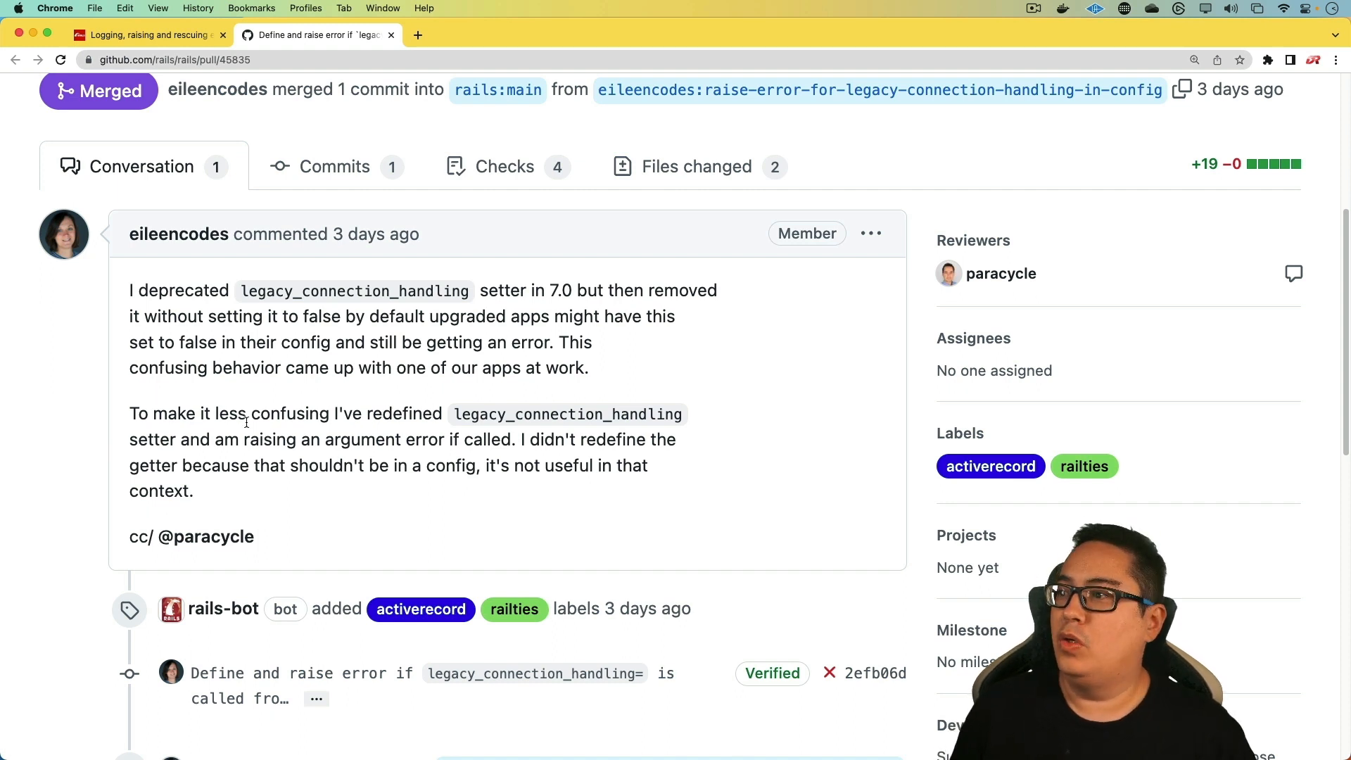
Highlight 'setter' in the PR description and view the pull request's changed files.
double_click(151, 439)
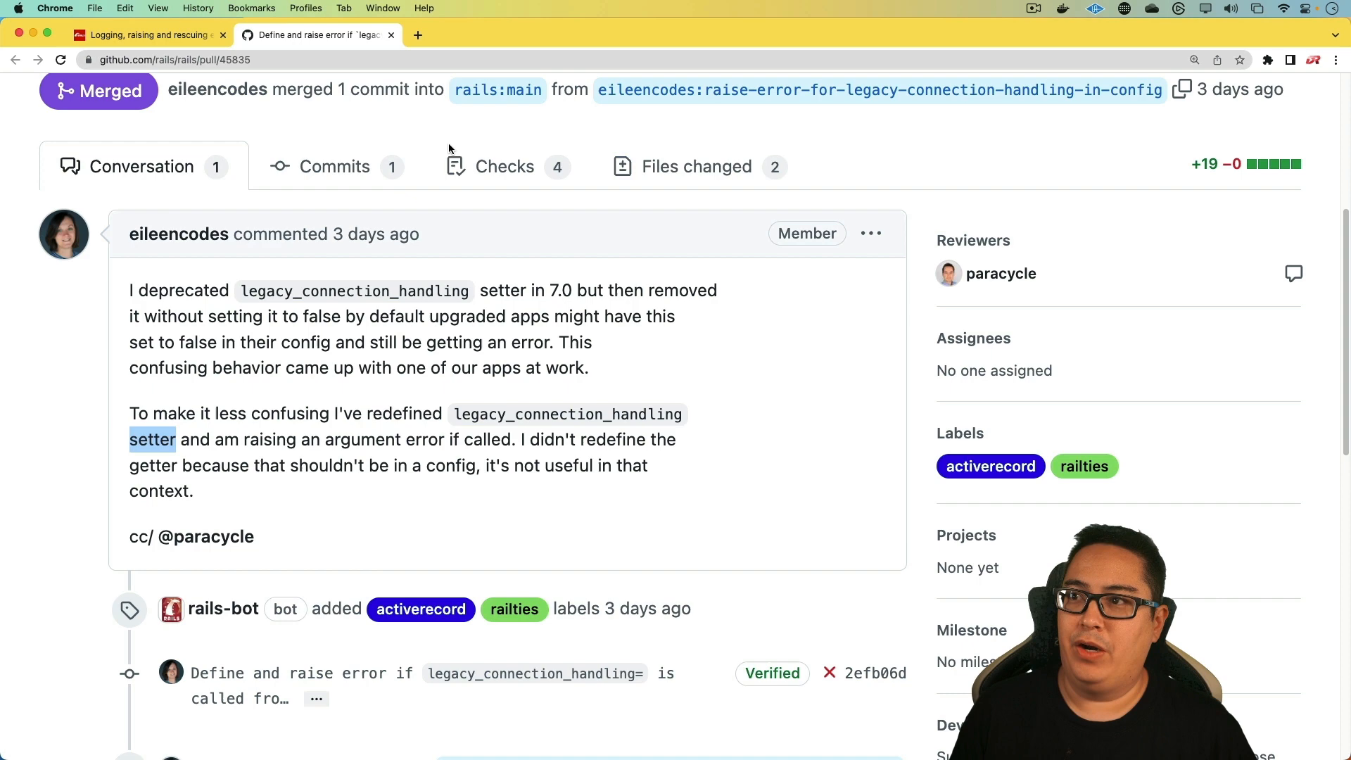
mouse_move(695, 166)
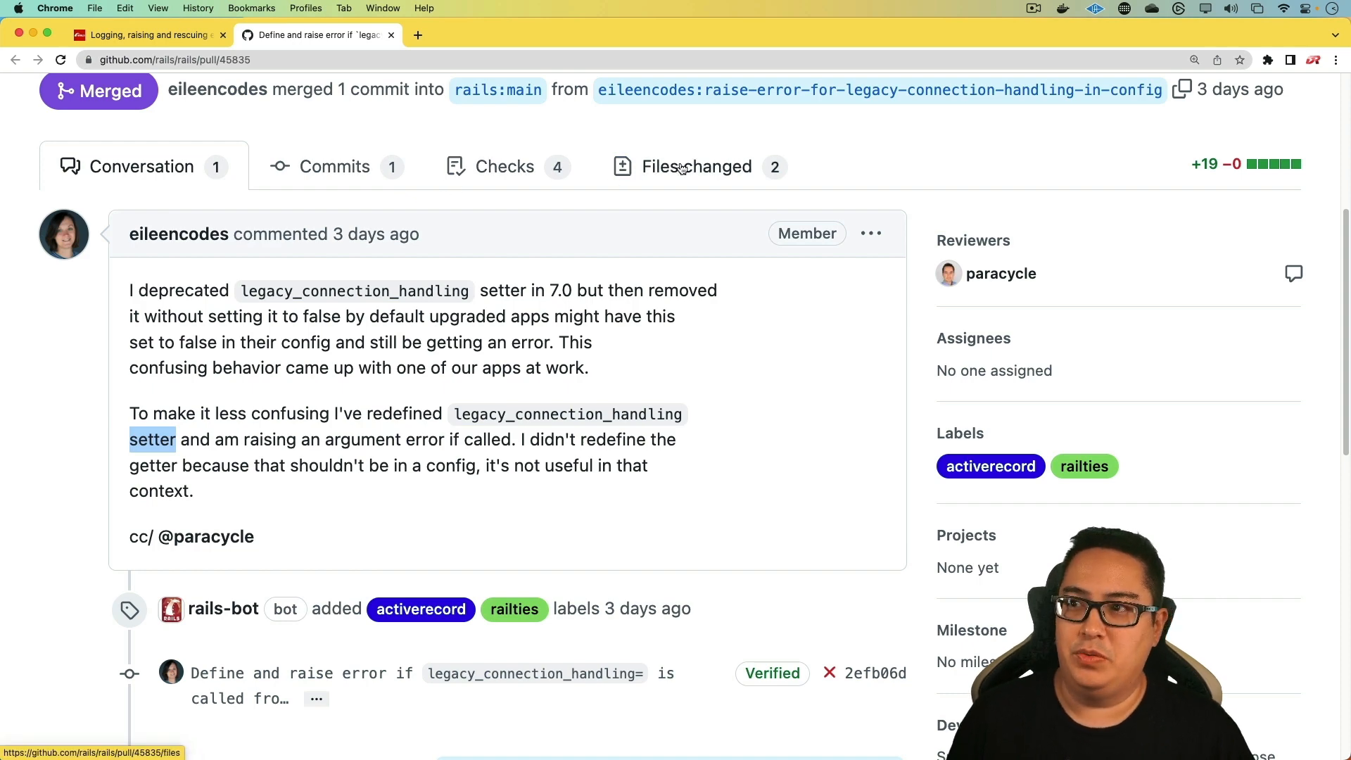
left_click(695, 166)
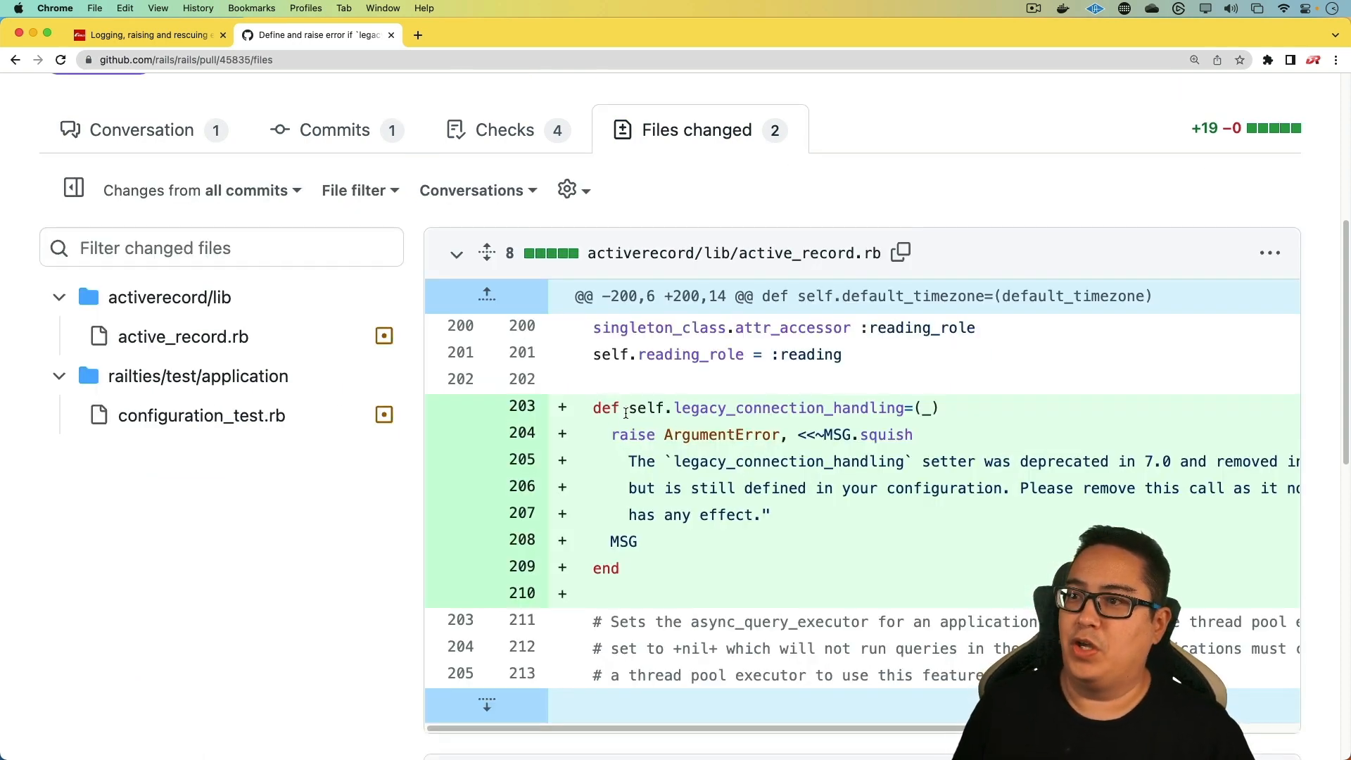
Review the new legacy_connection_handling= ArgumentError code in the active_record.rb diff.
double_click(791, 408)
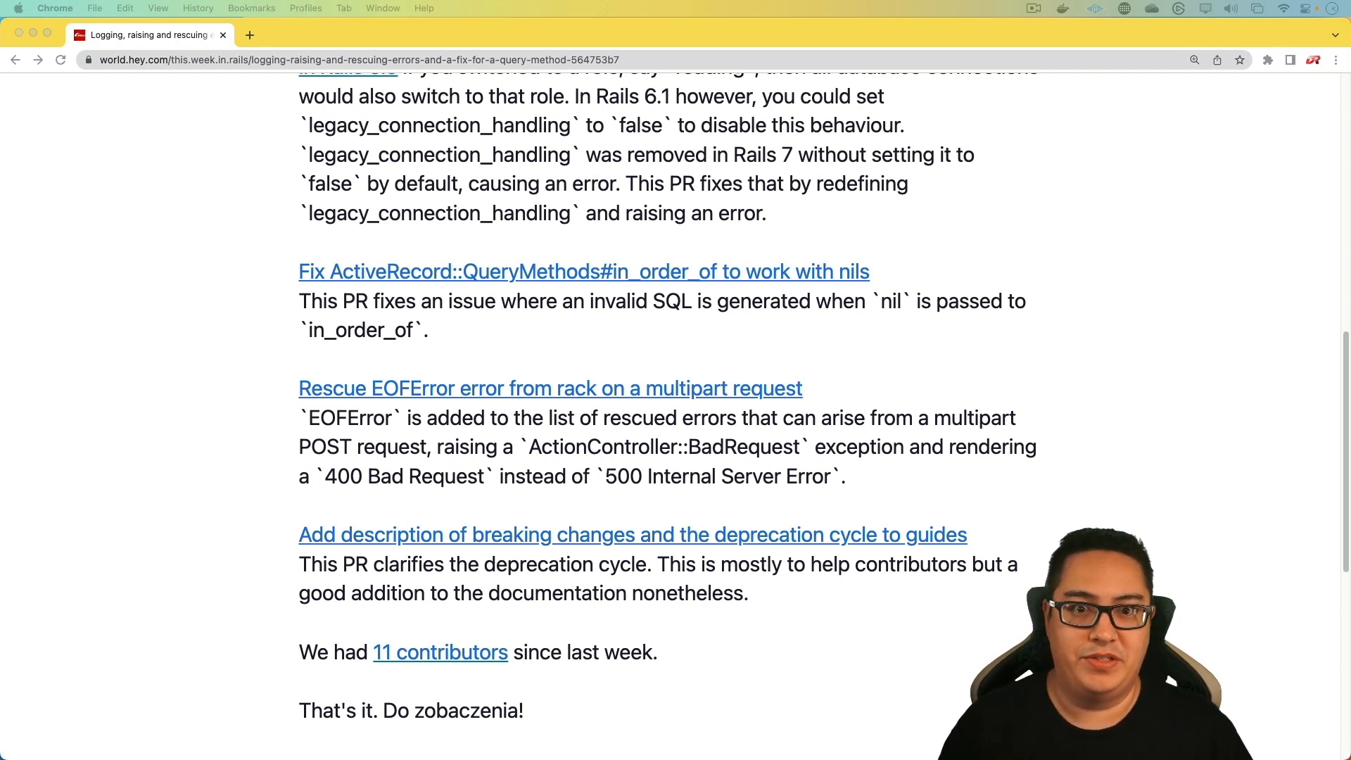
Open the 'Add description of breaking changes and the deprecation cycle to guides' pull request from the post's end.
scroll("down", 3)
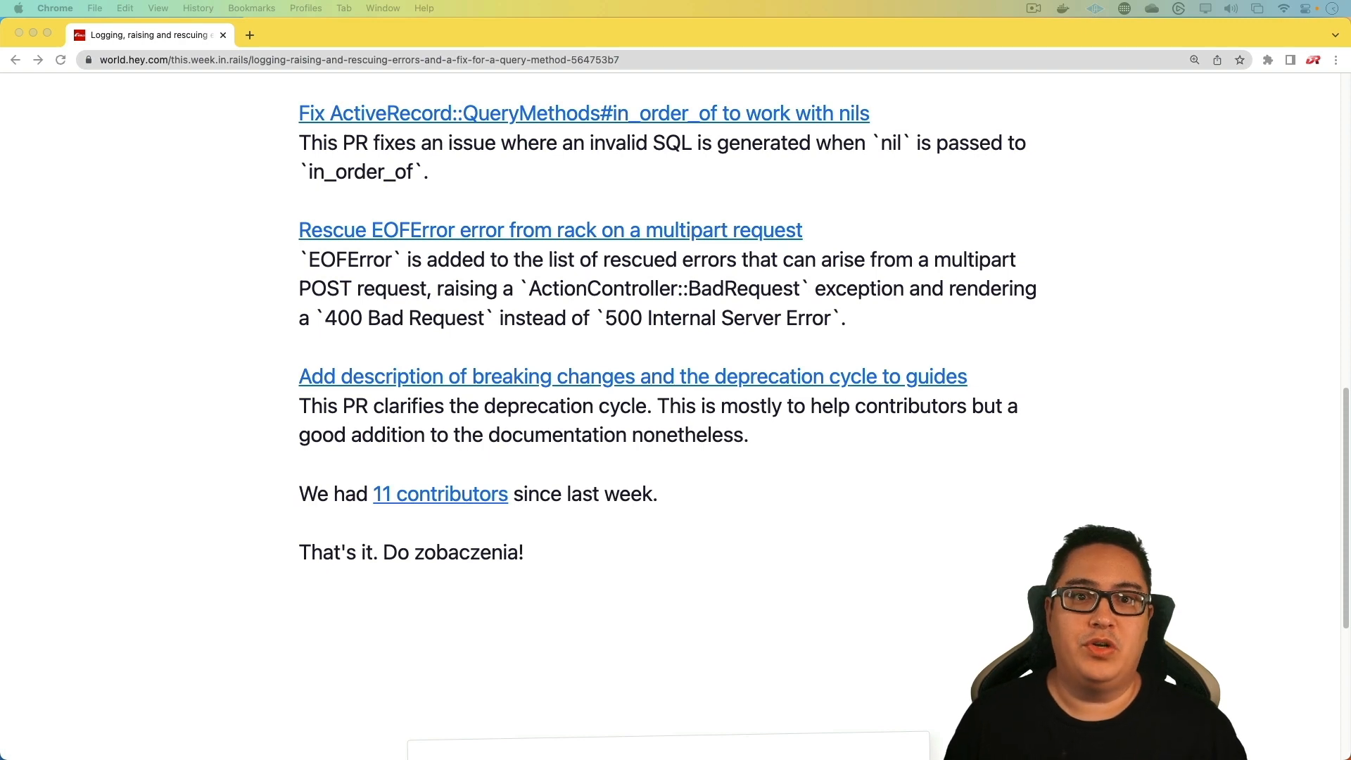
left_click(548, 229)
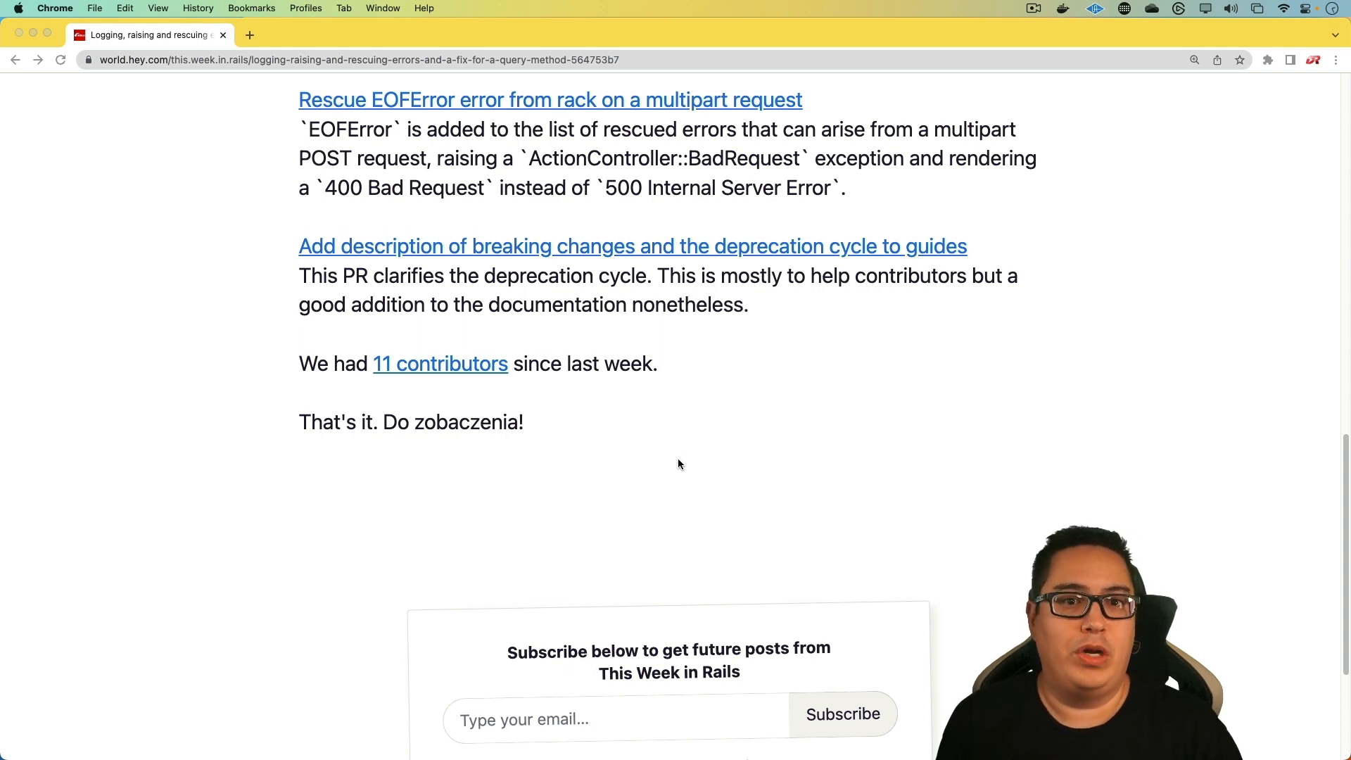
mouse_move(679, 449)
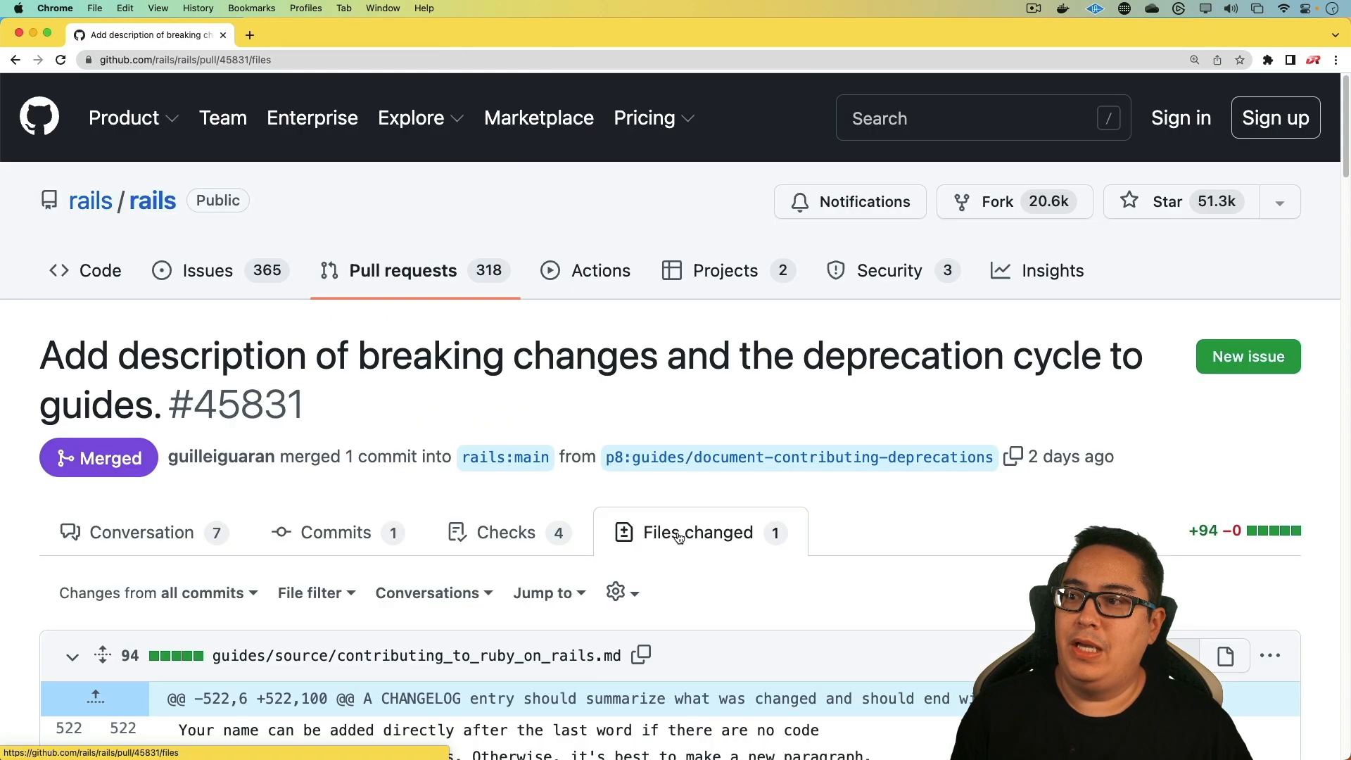
Scroll the contributing_to_ruby_on_rails.md diff through the Breaking Changes section down to Changing Behavior.
scroll("down", 3)
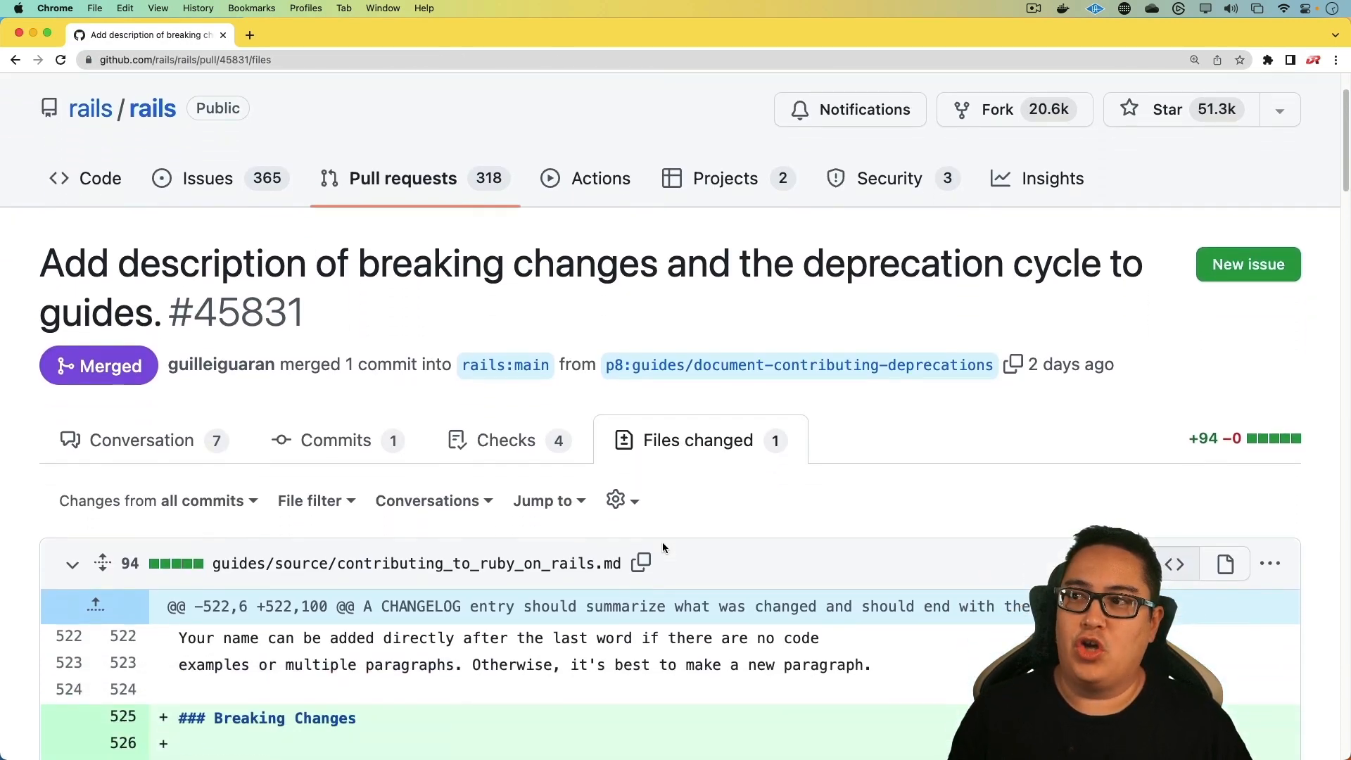
scroll("down", 3)
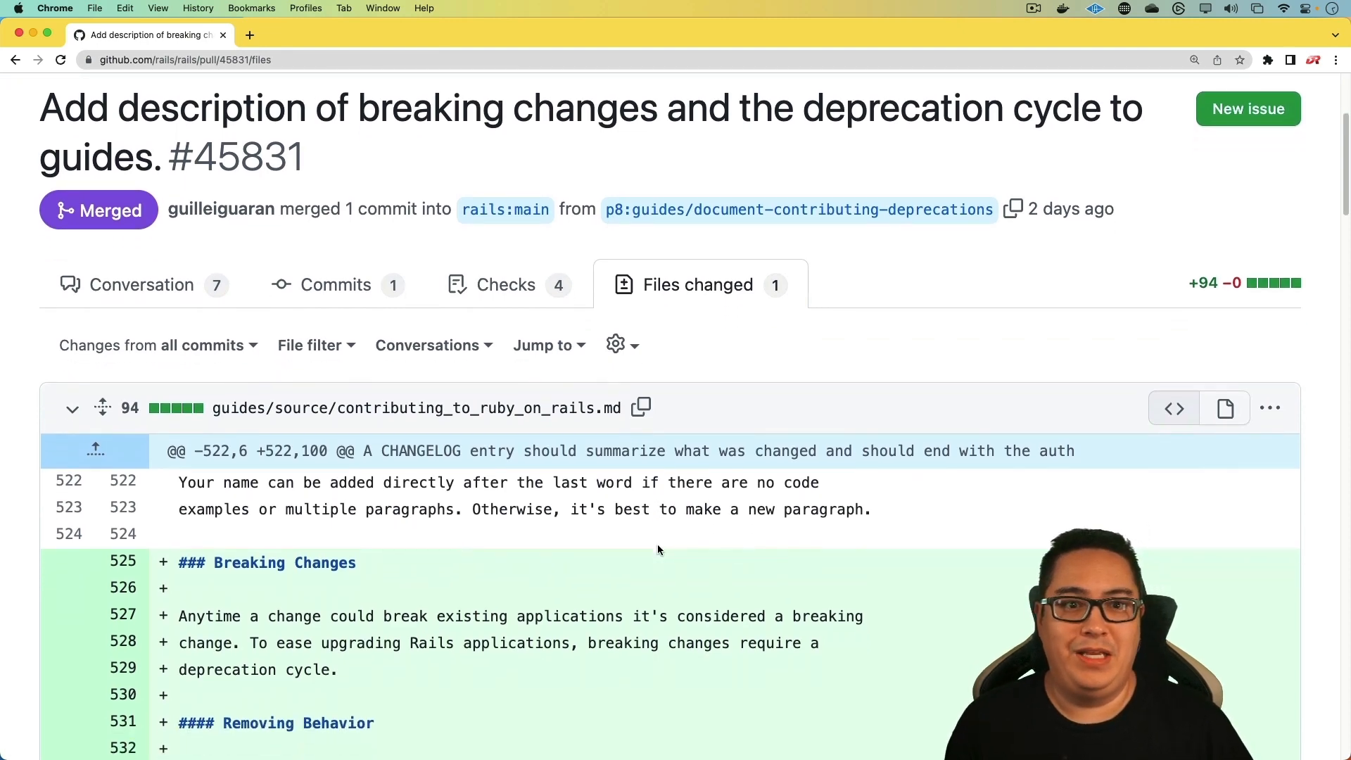
scroll("down", 3)
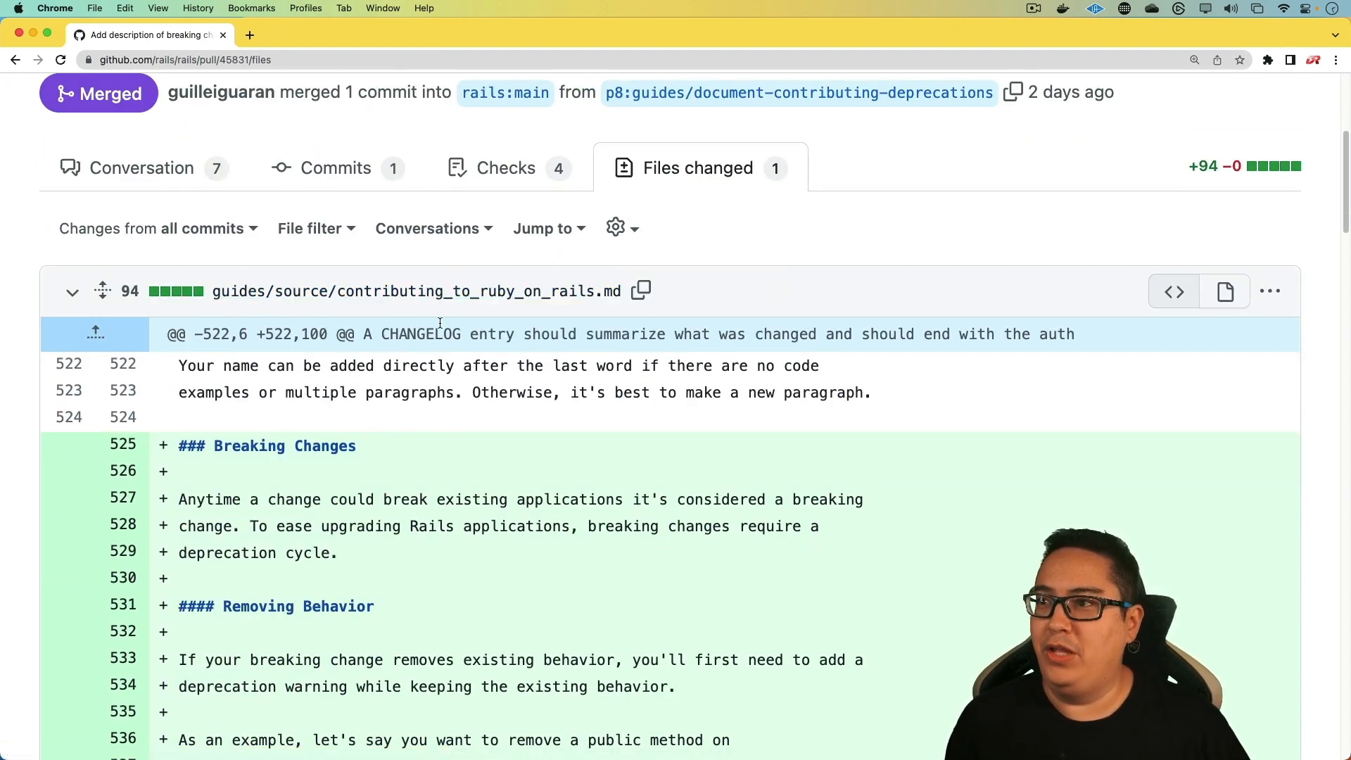
scroll("down", 3)
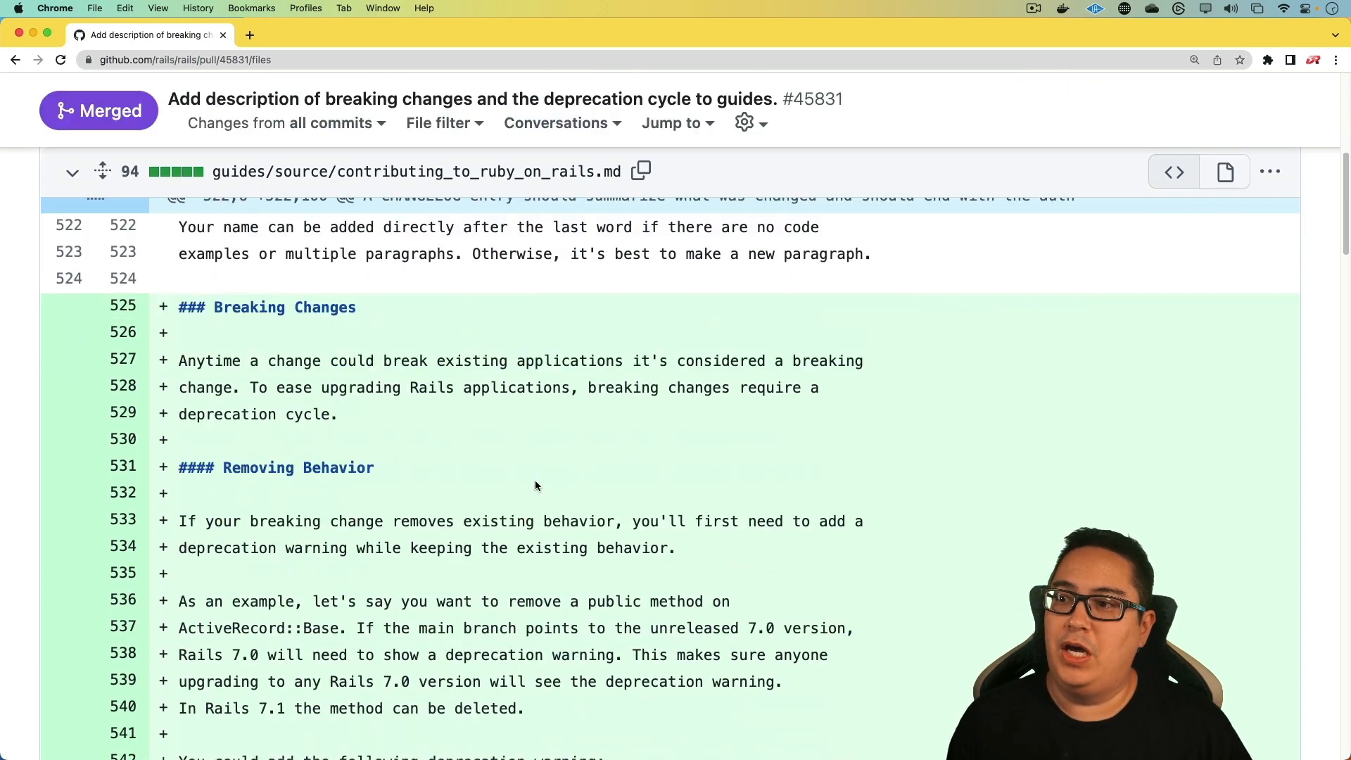
scroll("down", 3)
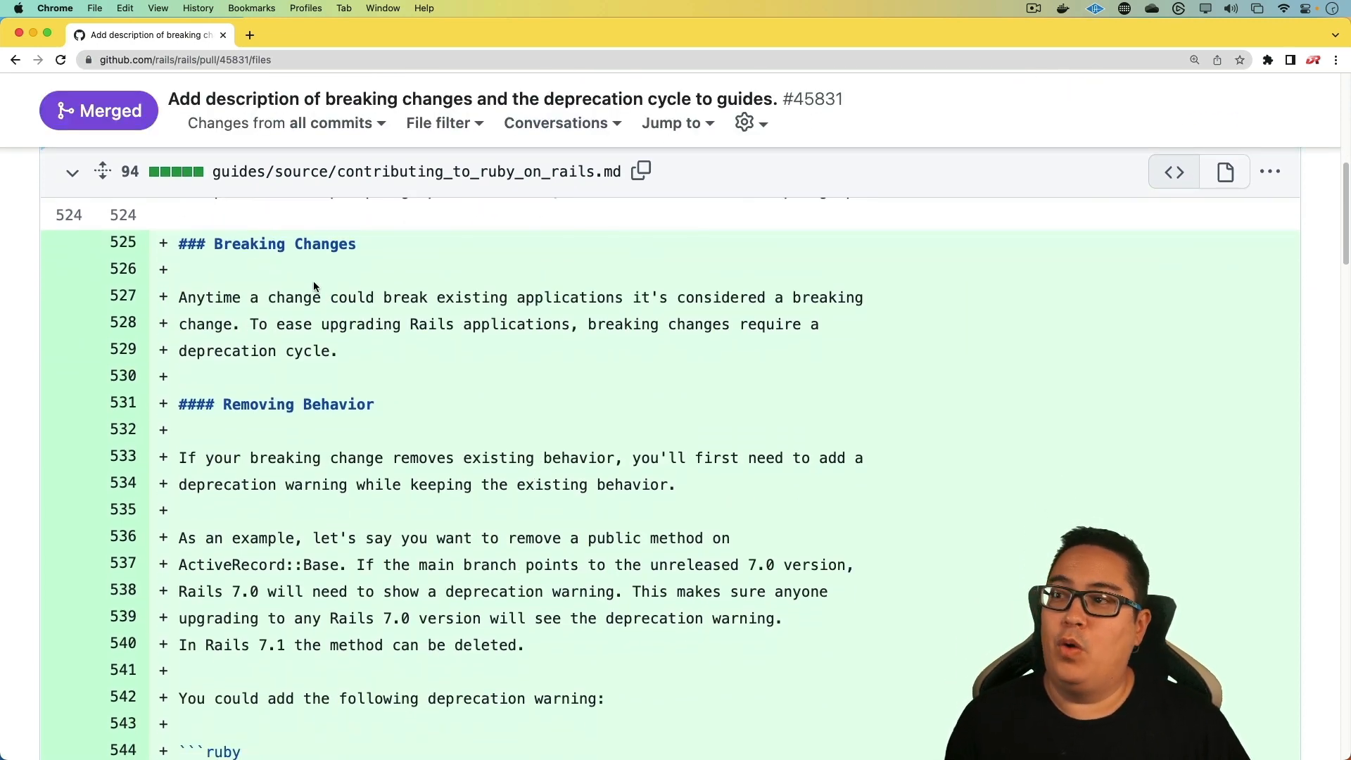
scroll("down", 3)
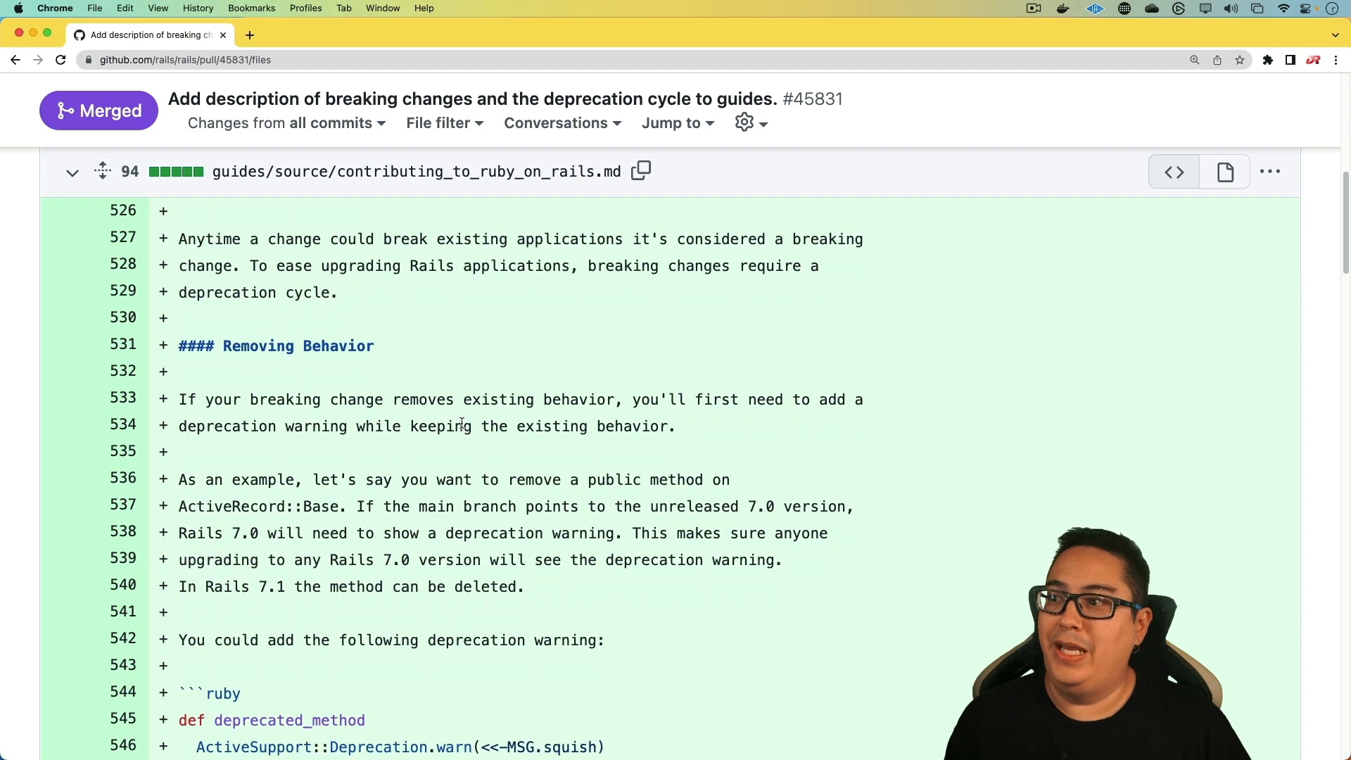
scroll("down", 3)
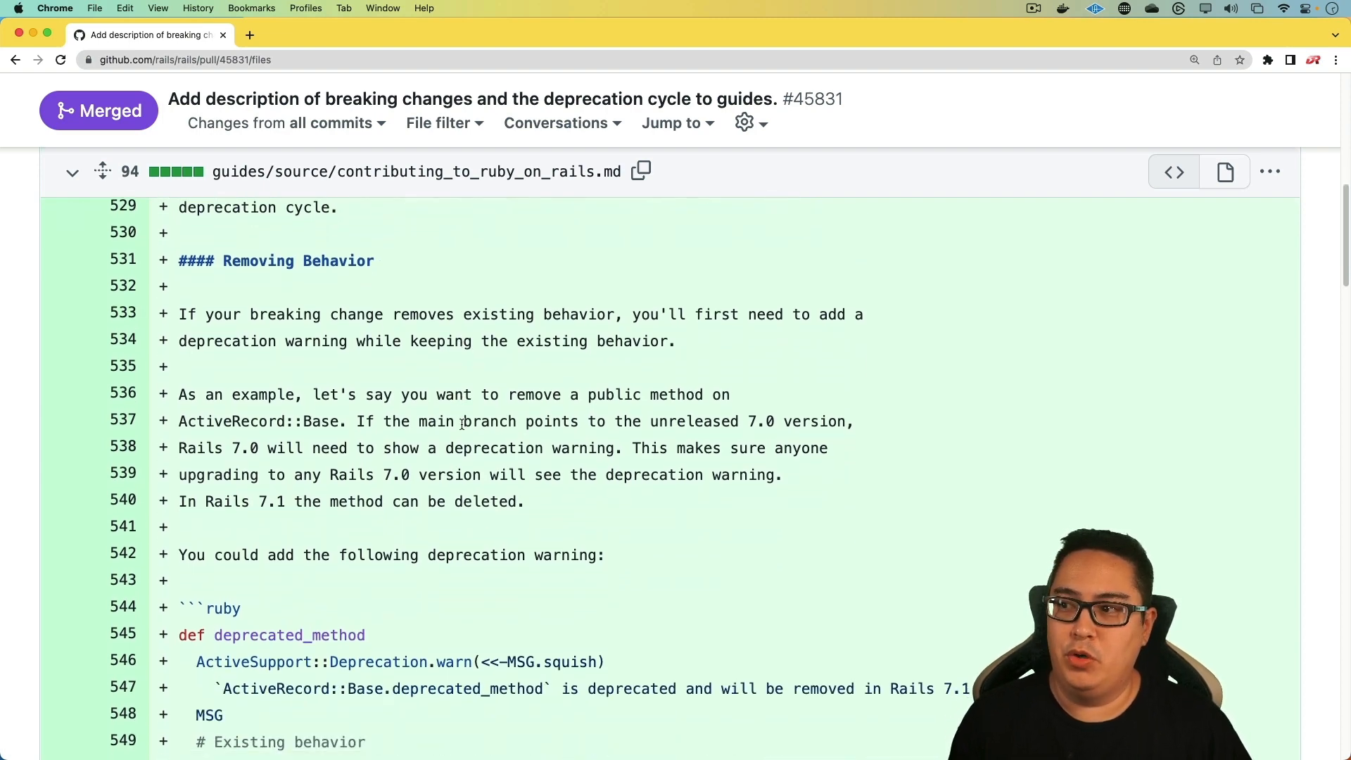
scroll("down", 3)
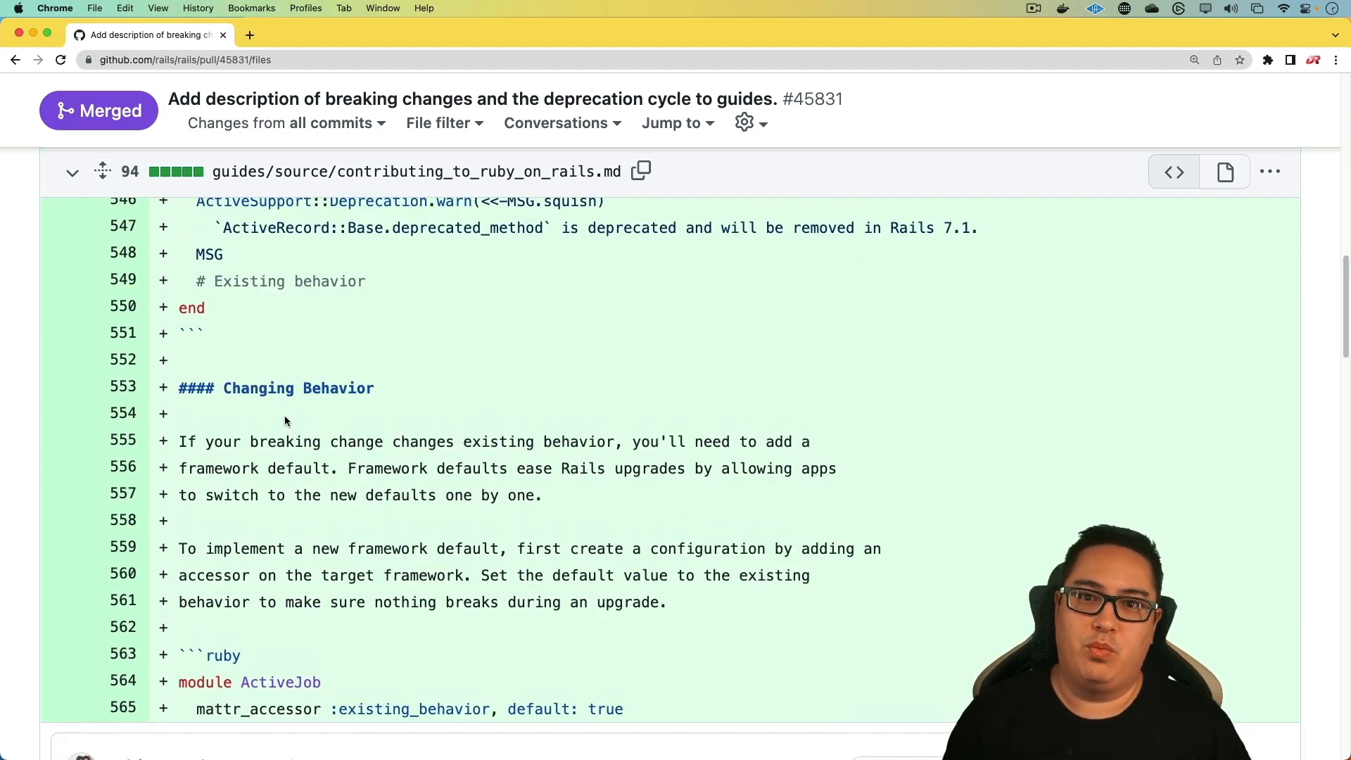